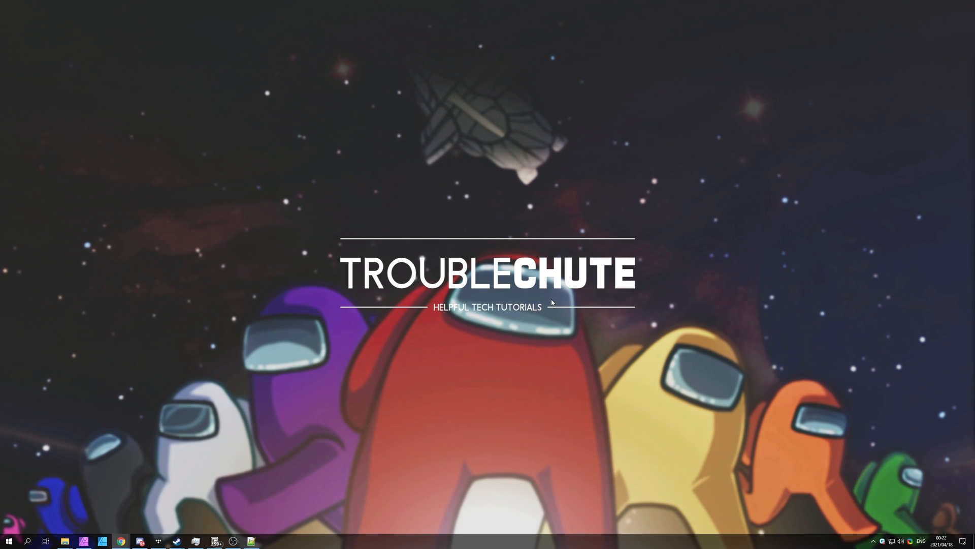
# Step: Bring up the Run prompt and enter %appdata% as the location
pyautogui.press('Win+r')
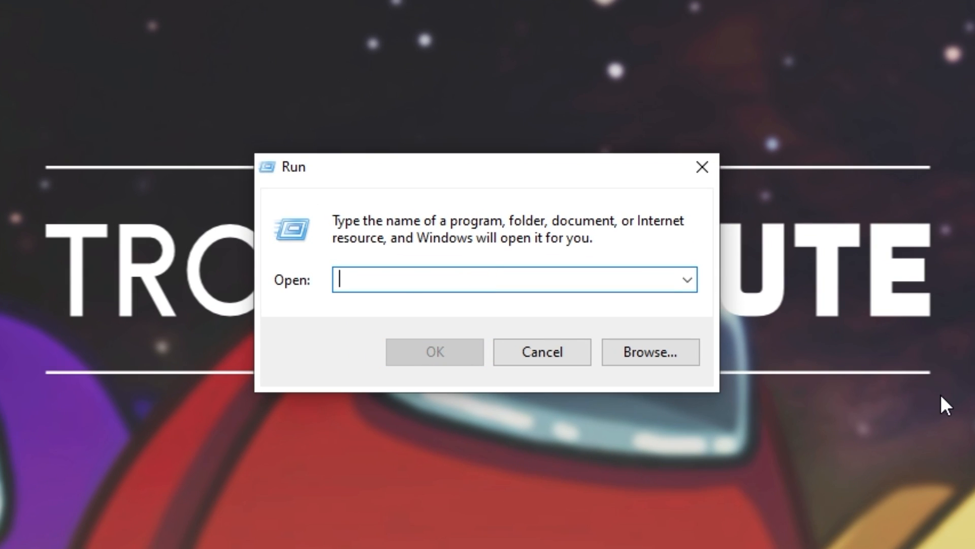
pyautogui.write('%appdata%')
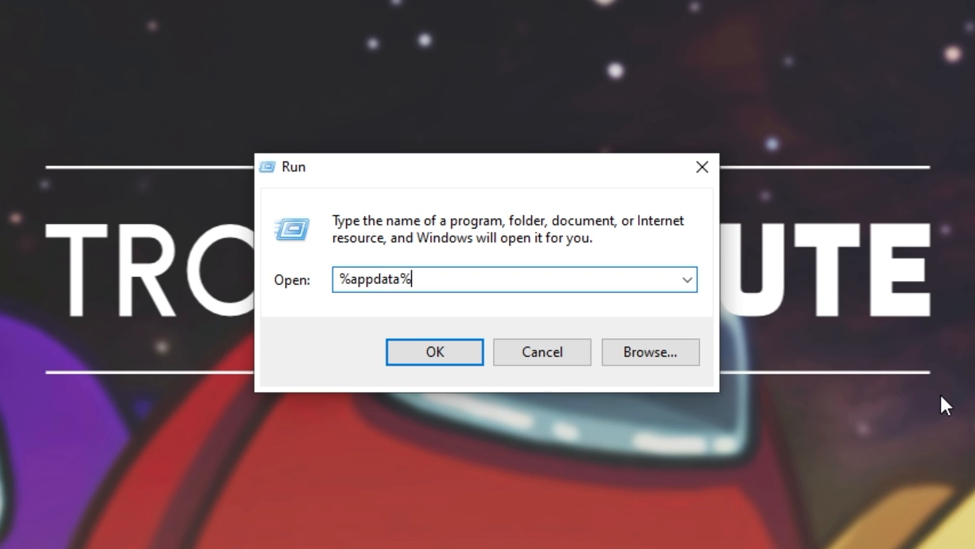
# Step: Submit %appdata%, then browse from AppData through LocalLow into the Innersloth folder
pyautogui.click(434, 351)
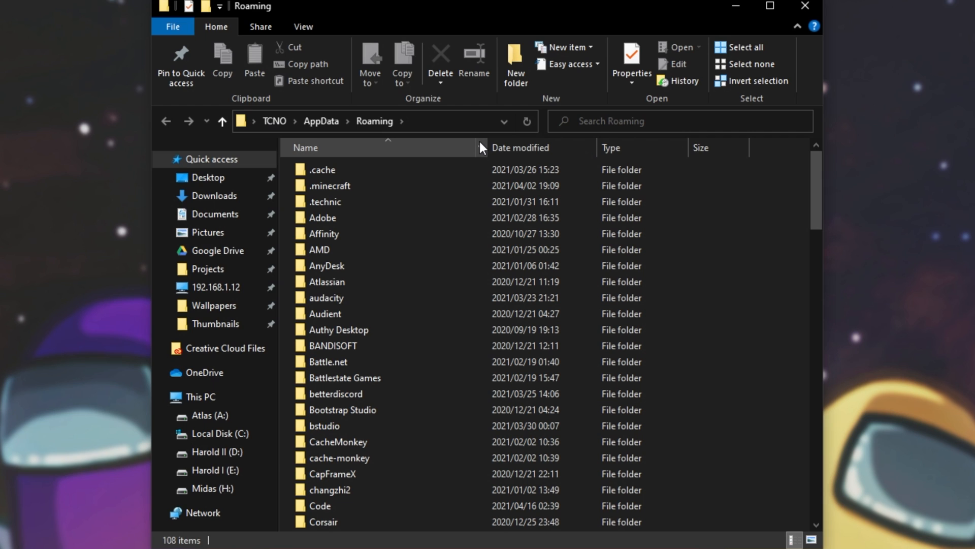
pyautogui.moveTo(321, 121)
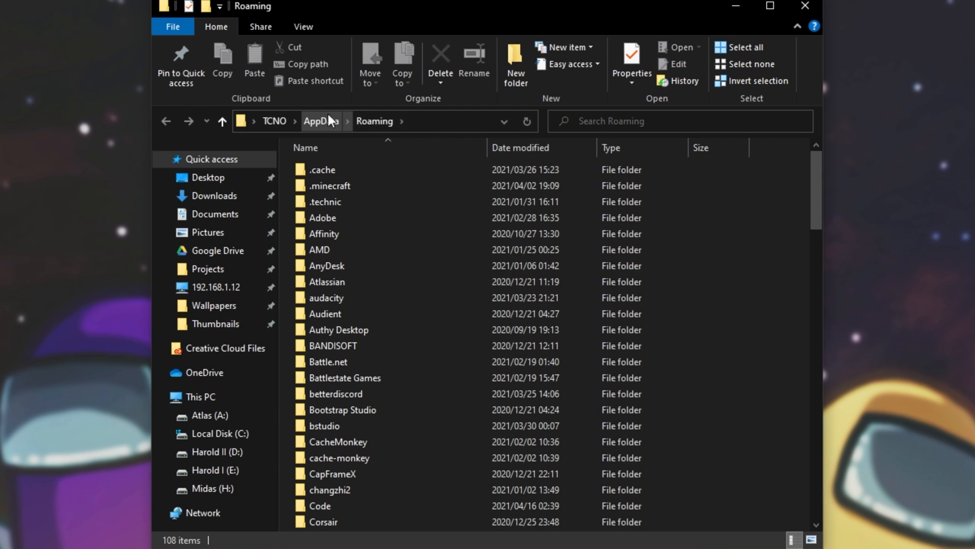
pyautogui.click(320, 121)
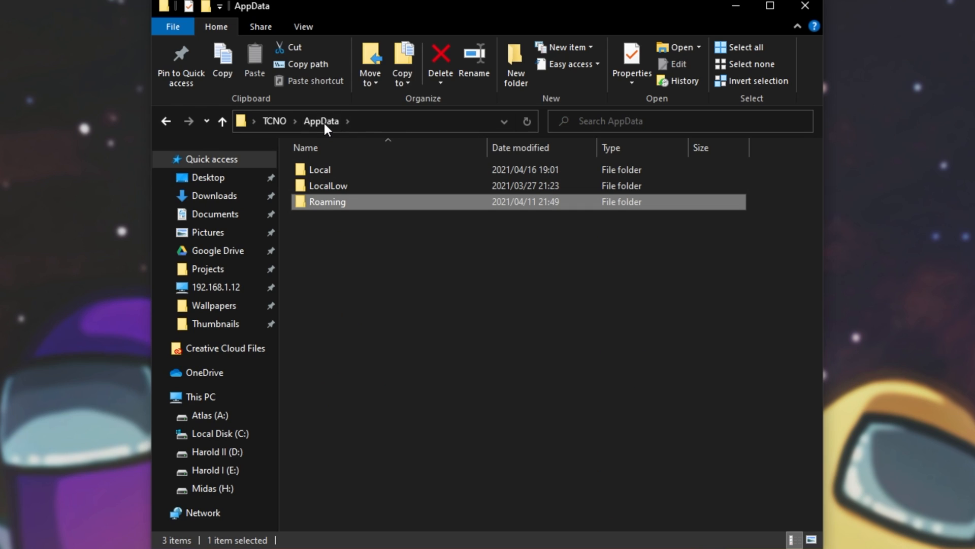
pyautogui.doubleClick(328, 186)
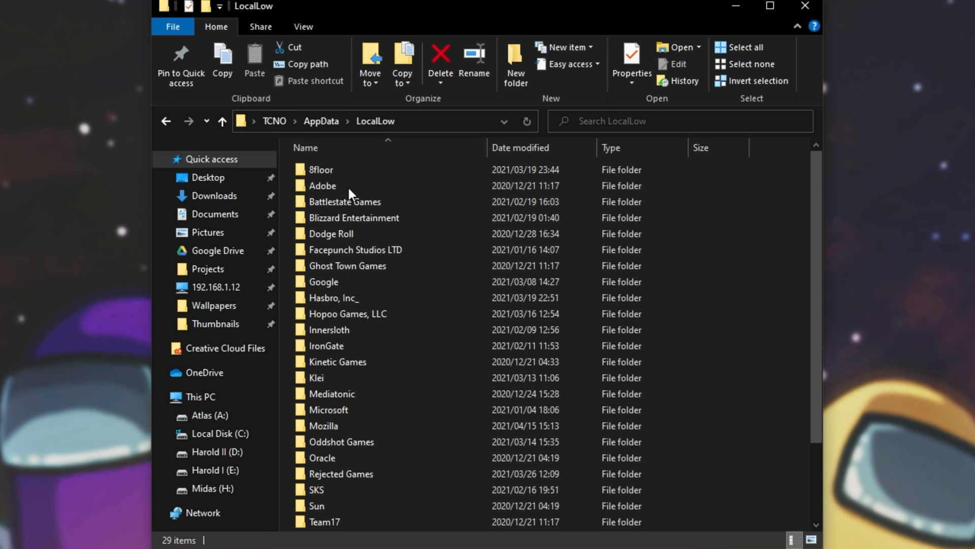
pyautogui.click(346, 202)
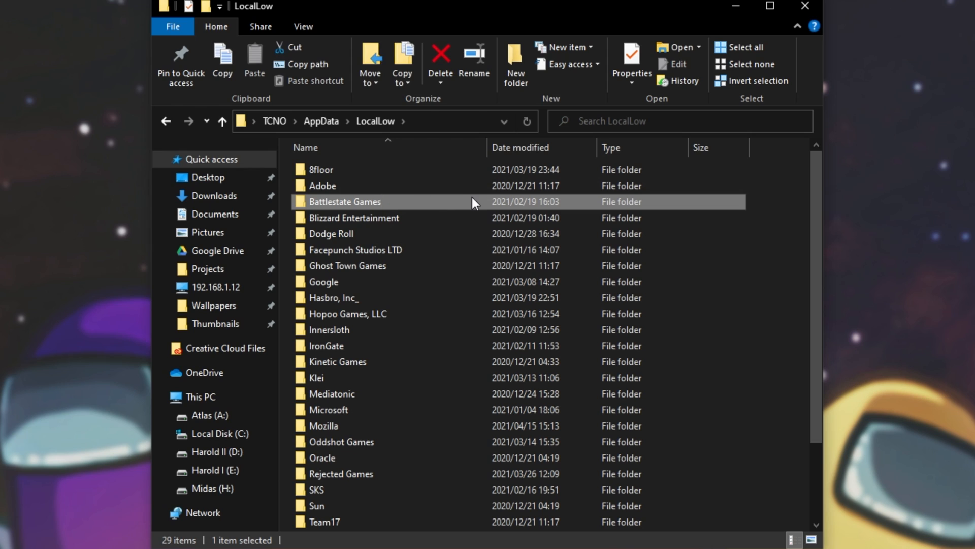
pyautogui.moveTo(479, 210)
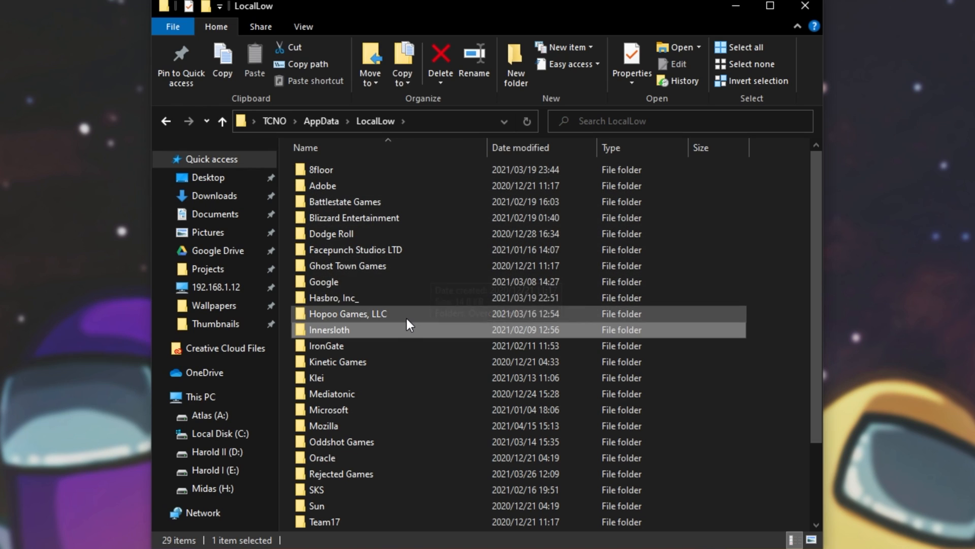
pyautogui.doubleClick(330, 330)
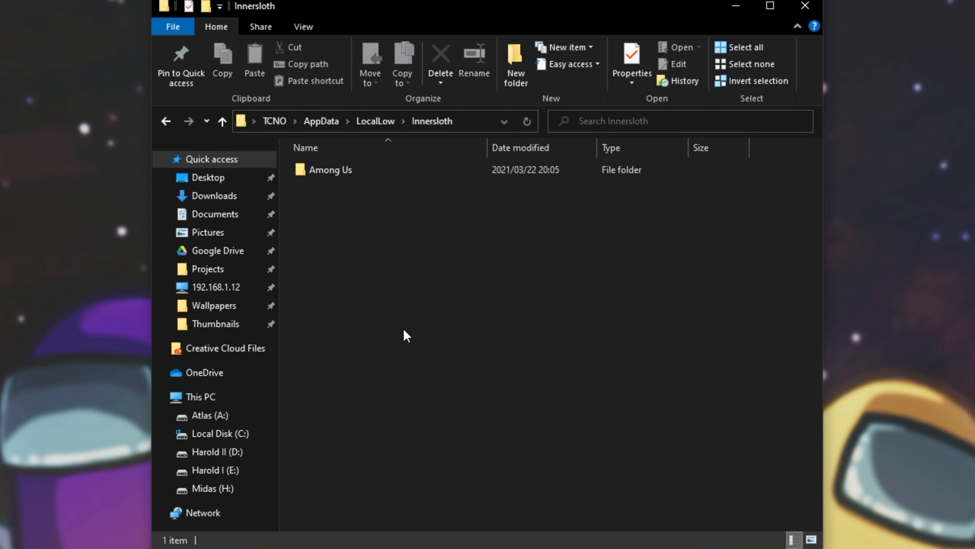
# Step: Open the Among Us data folder inside Innersloth, now empty
pyautogui.doubleClick(330, 170)
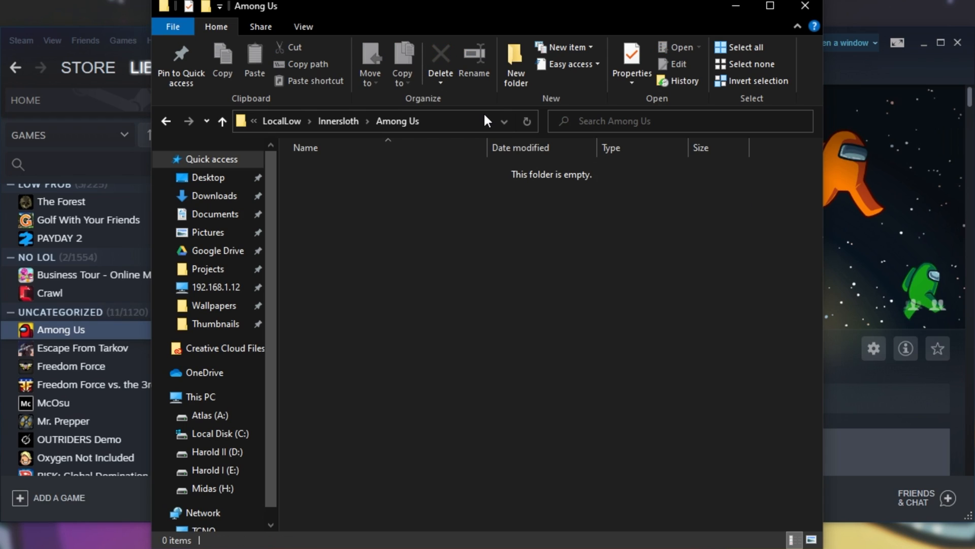
pyautogui.moveTo(561, 228)
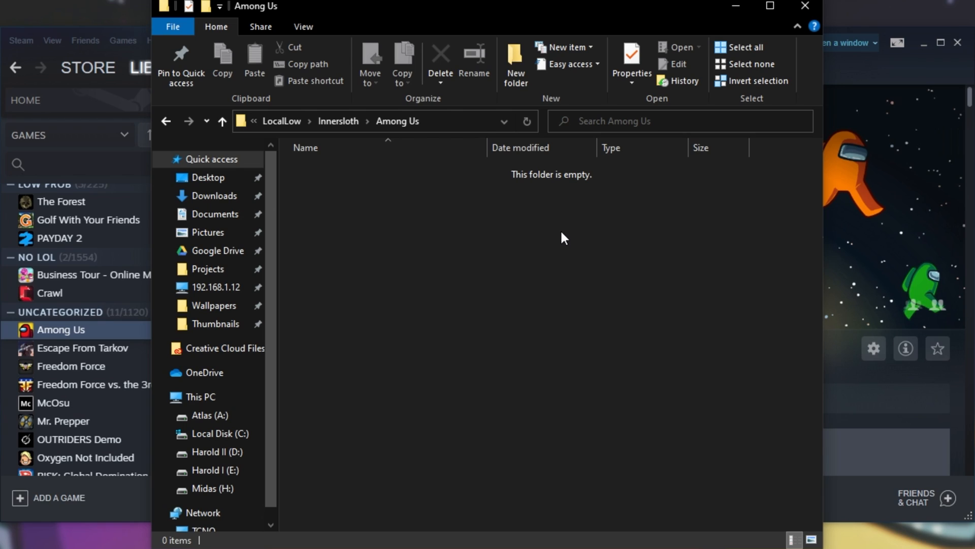
pyautogui.moveTo(562, 243)
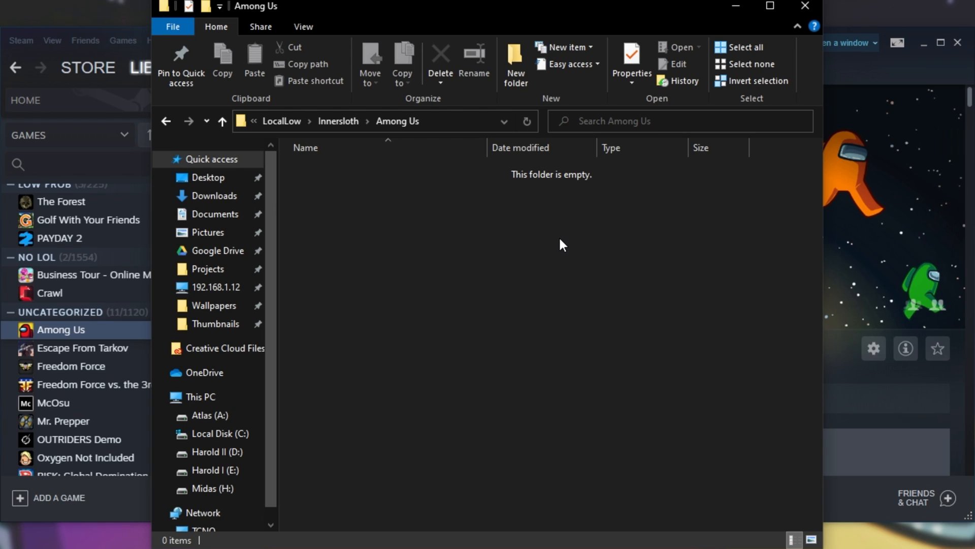
pyautogui.moveTo(471, 325)
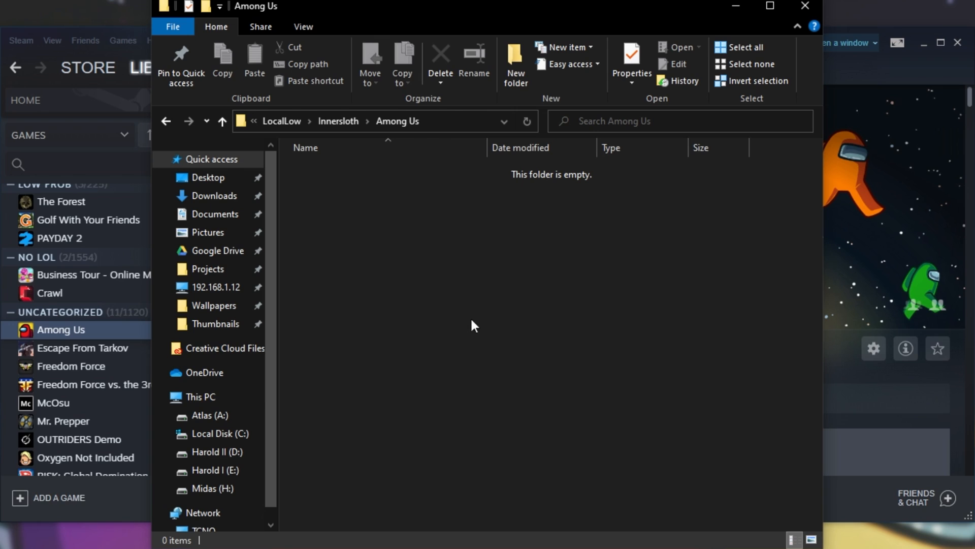
pyautogui.moveTo(903, 249)
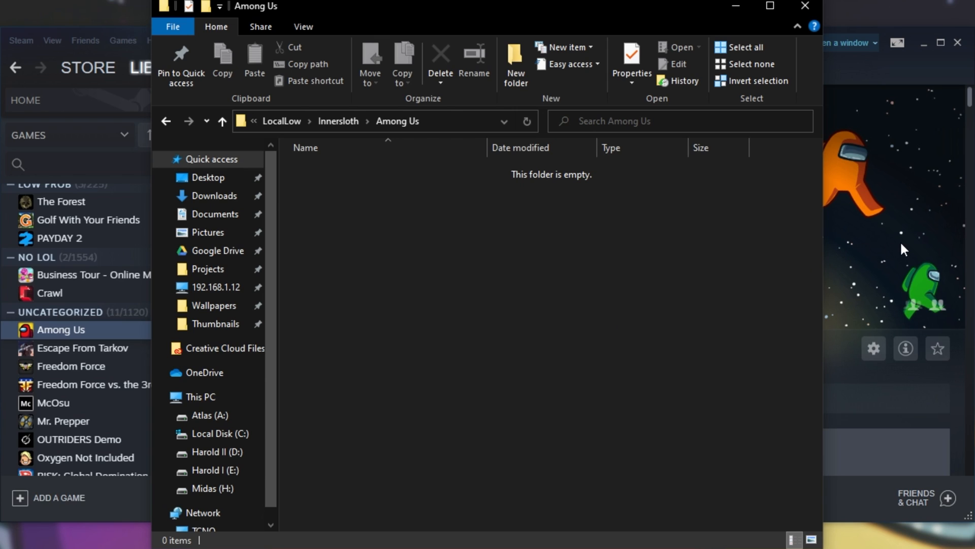
# Step: Launch Among Us from the Steam library to reach its privacy policy notice
pyautogui.click(305, 354)
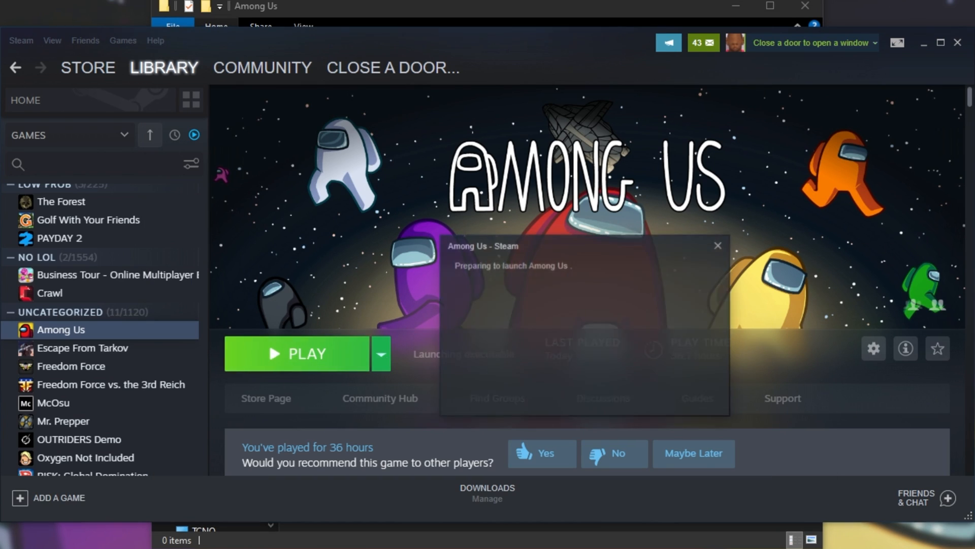
pyautogui.click(299, 354)
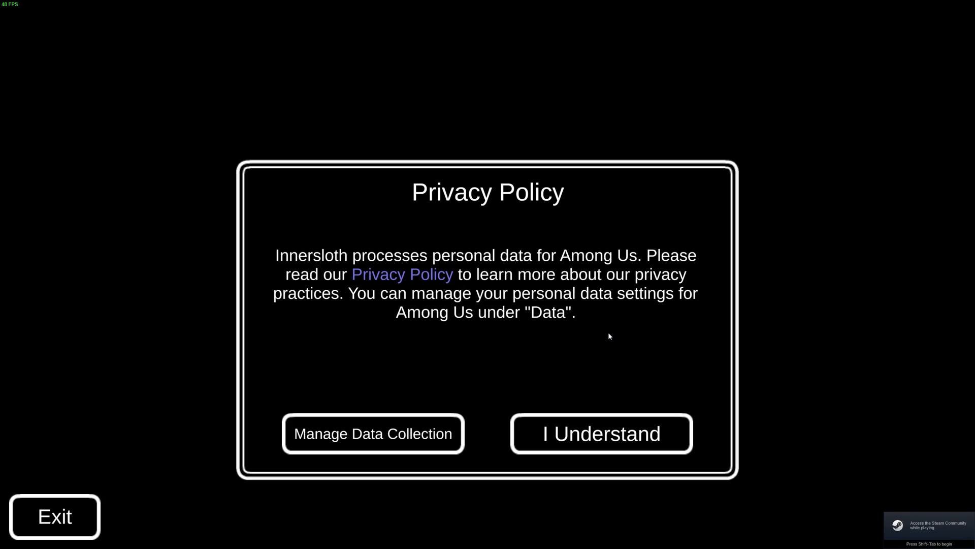
# Step: Accept the privacy policy notice and confirm the entered date of birth
pyautogui.click(601, 433)
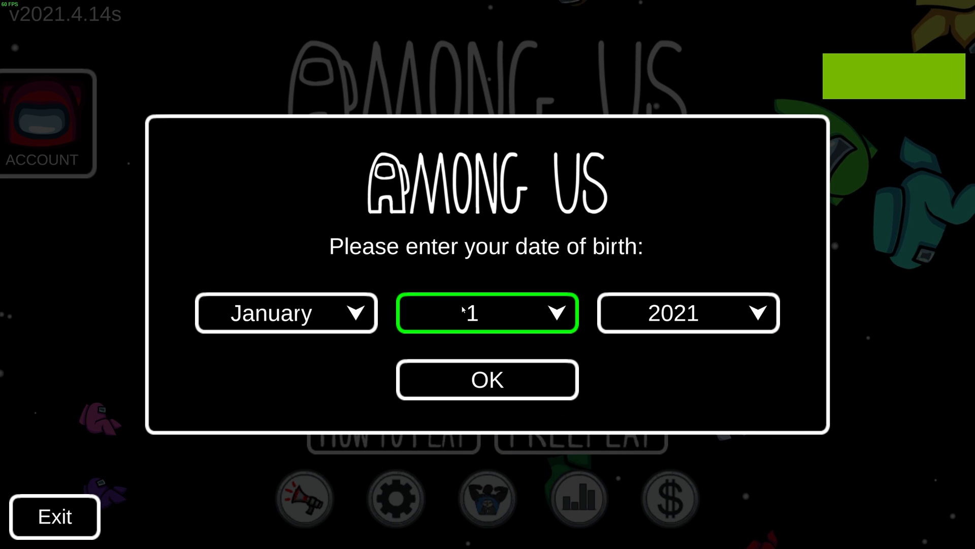
pyautogui.click(285, 312)
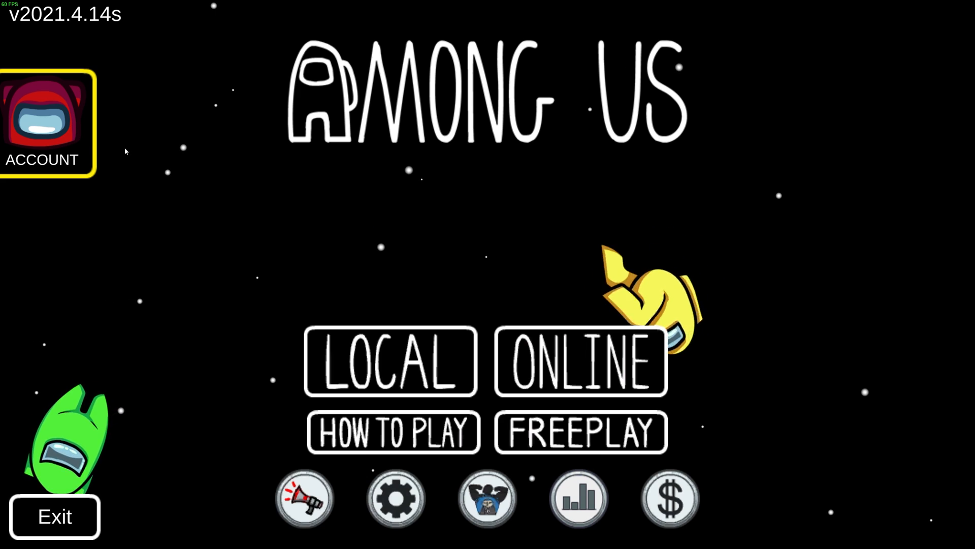
# Step: Open Among Us settings on the Data tab showing Chat Type as Quick Chat Only
pyautogui.click(47, 121)
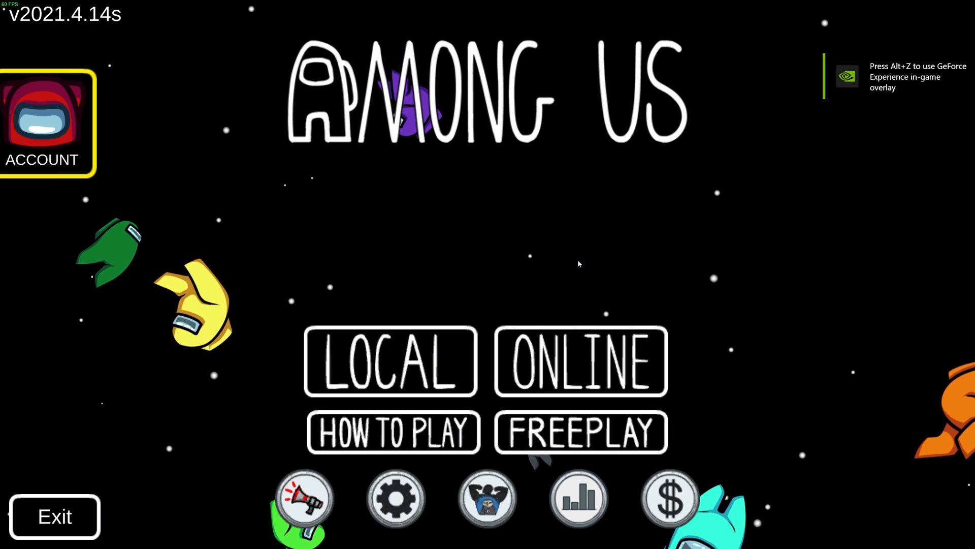
pyautogui.click(396, 497)
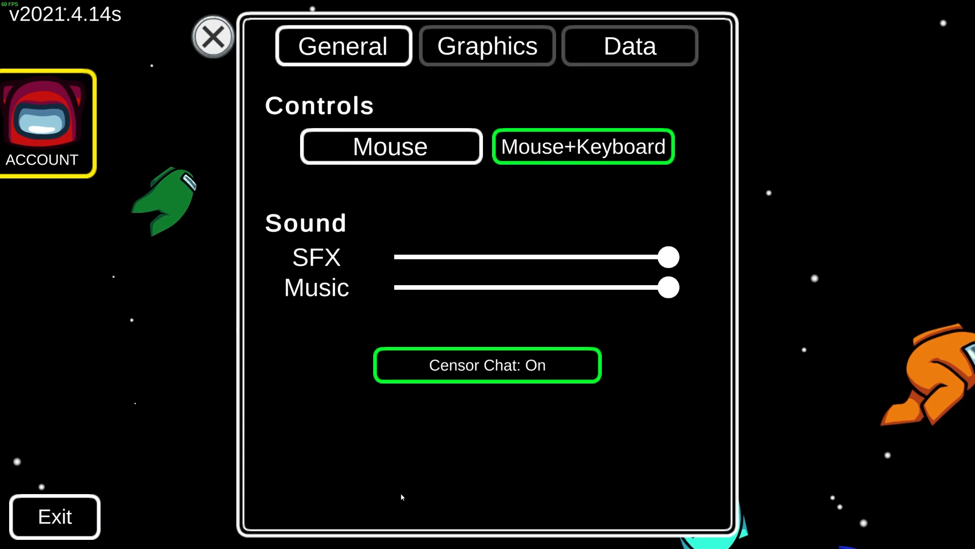
pyautogui.click(628, 45)
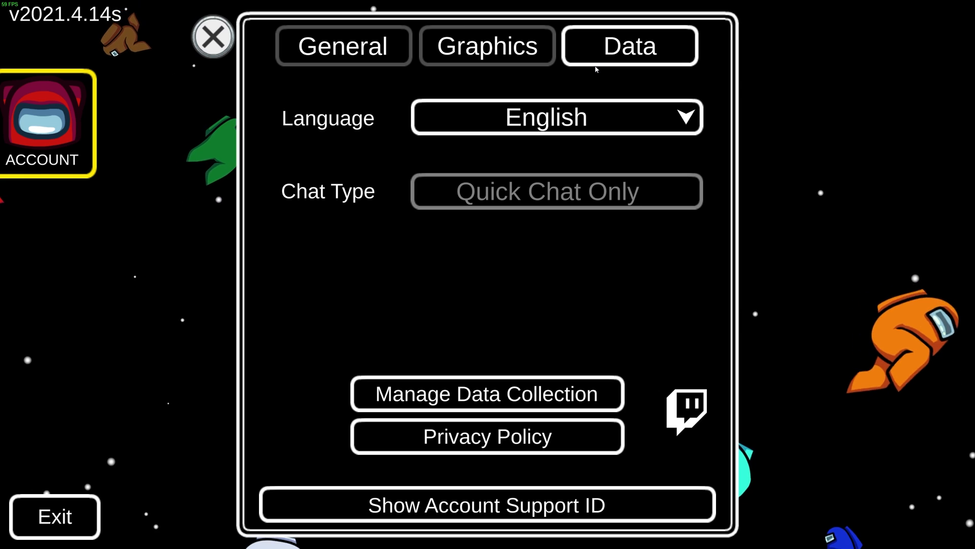